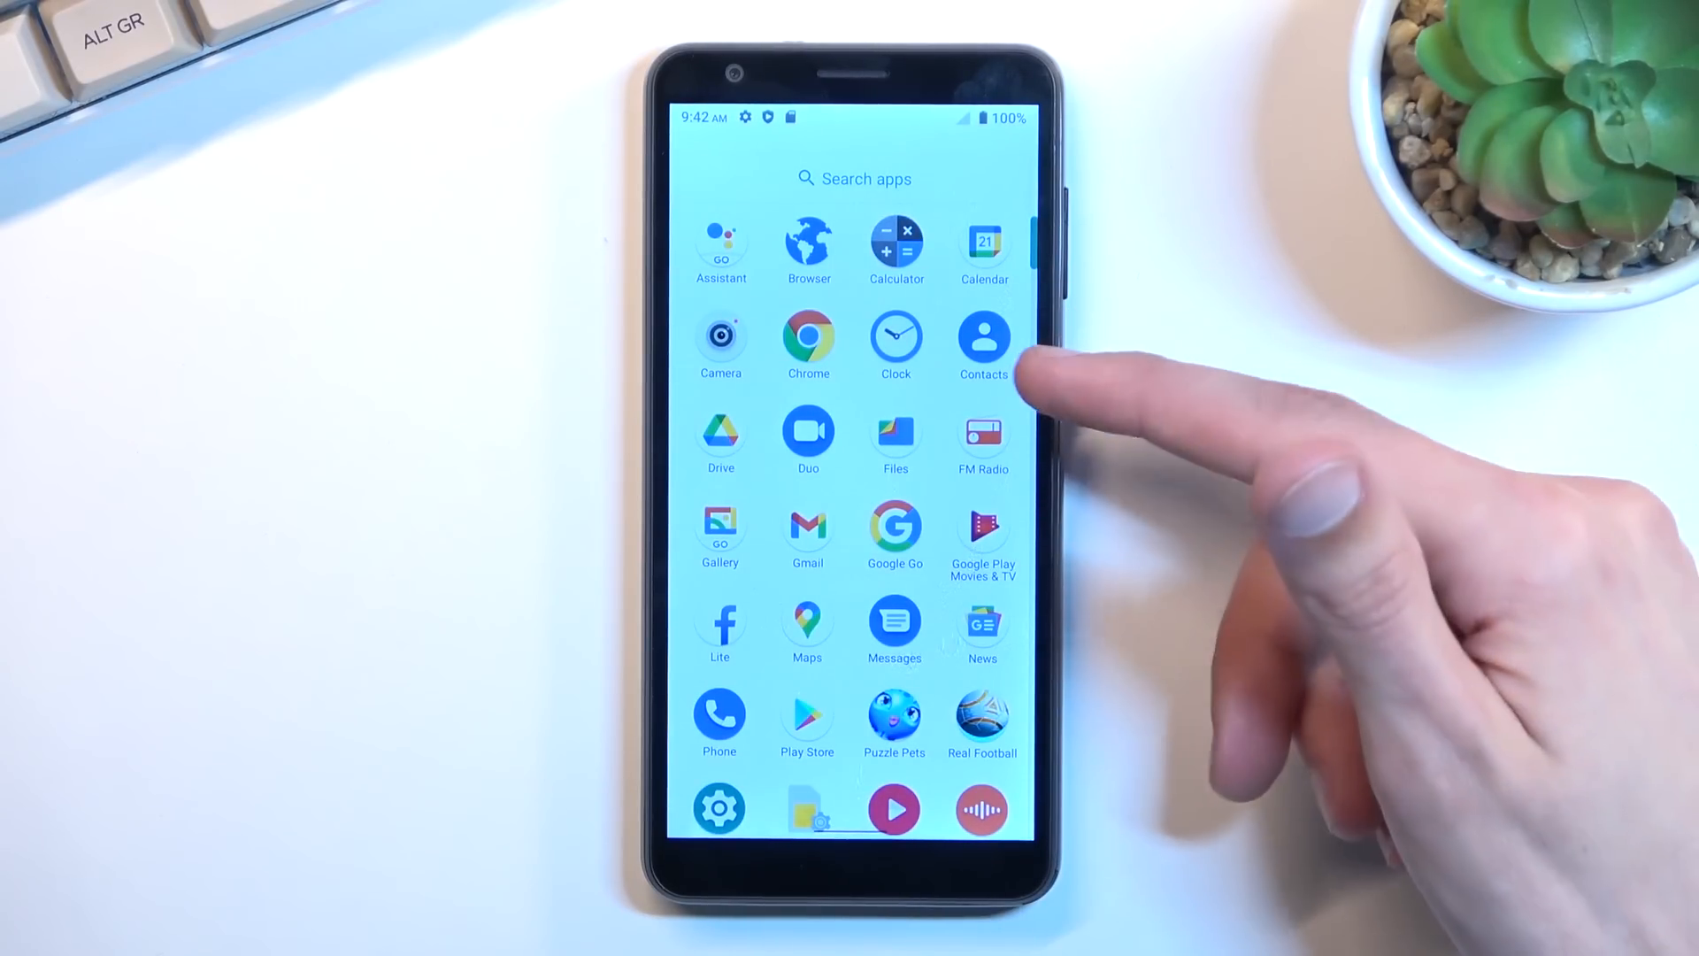
Step: Launch Contacts and skip the Google account sign-in to reach the empty list
click(983, 338)
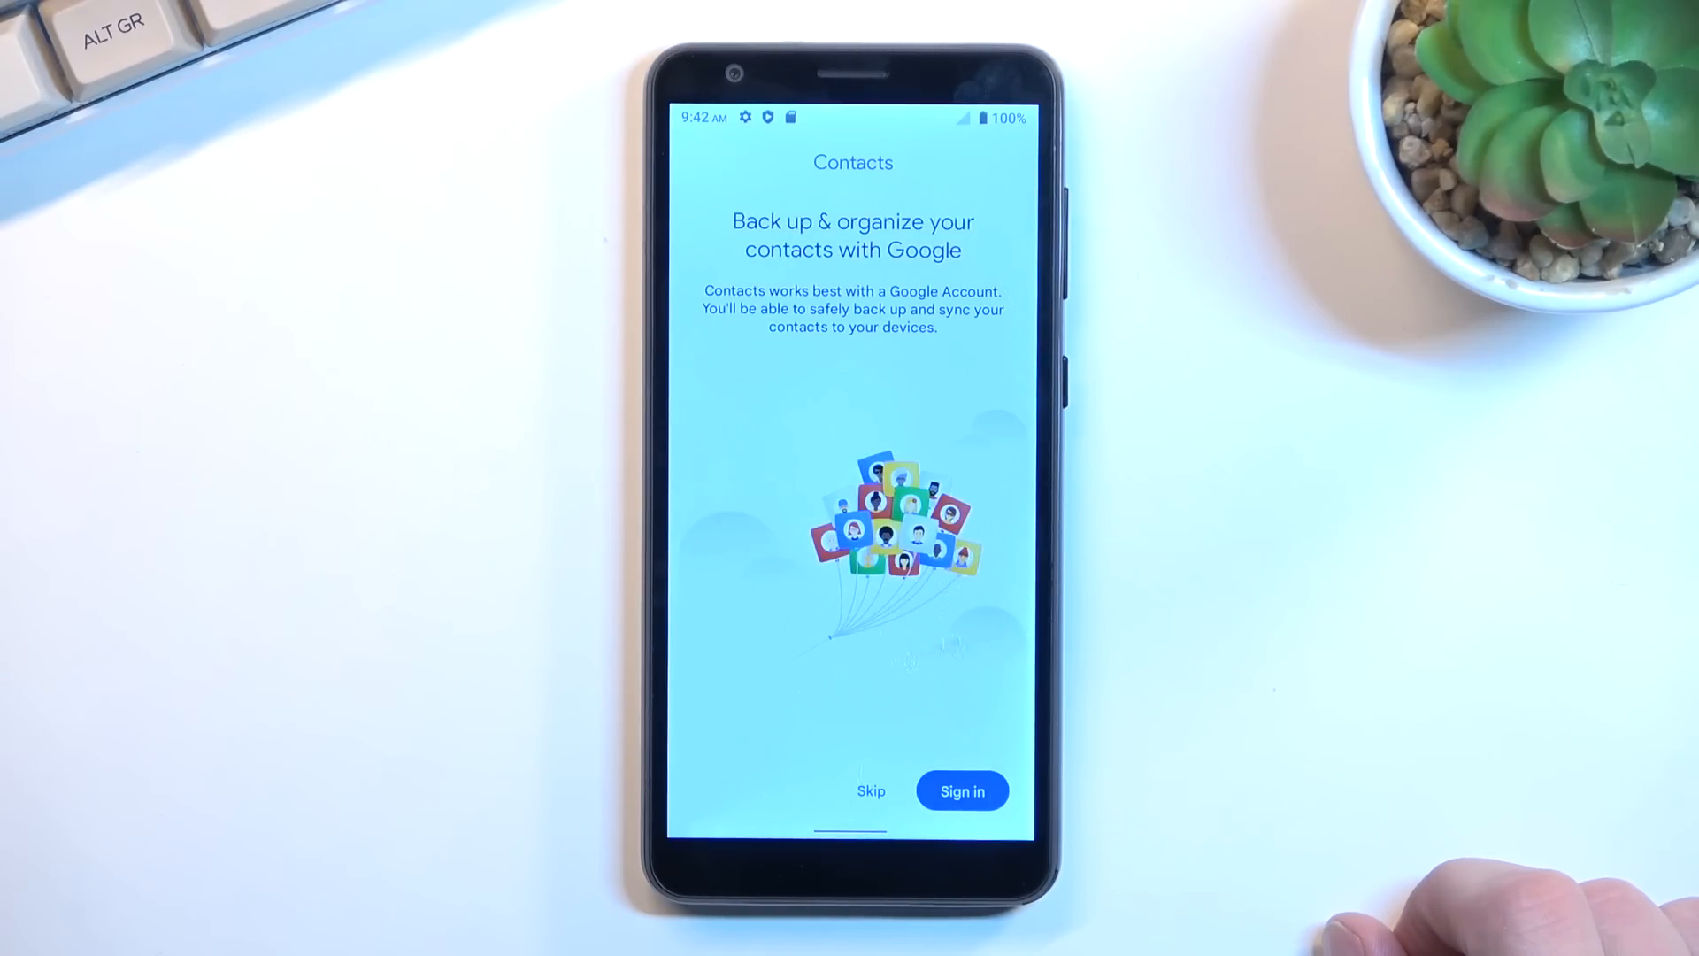
click(870, 791)
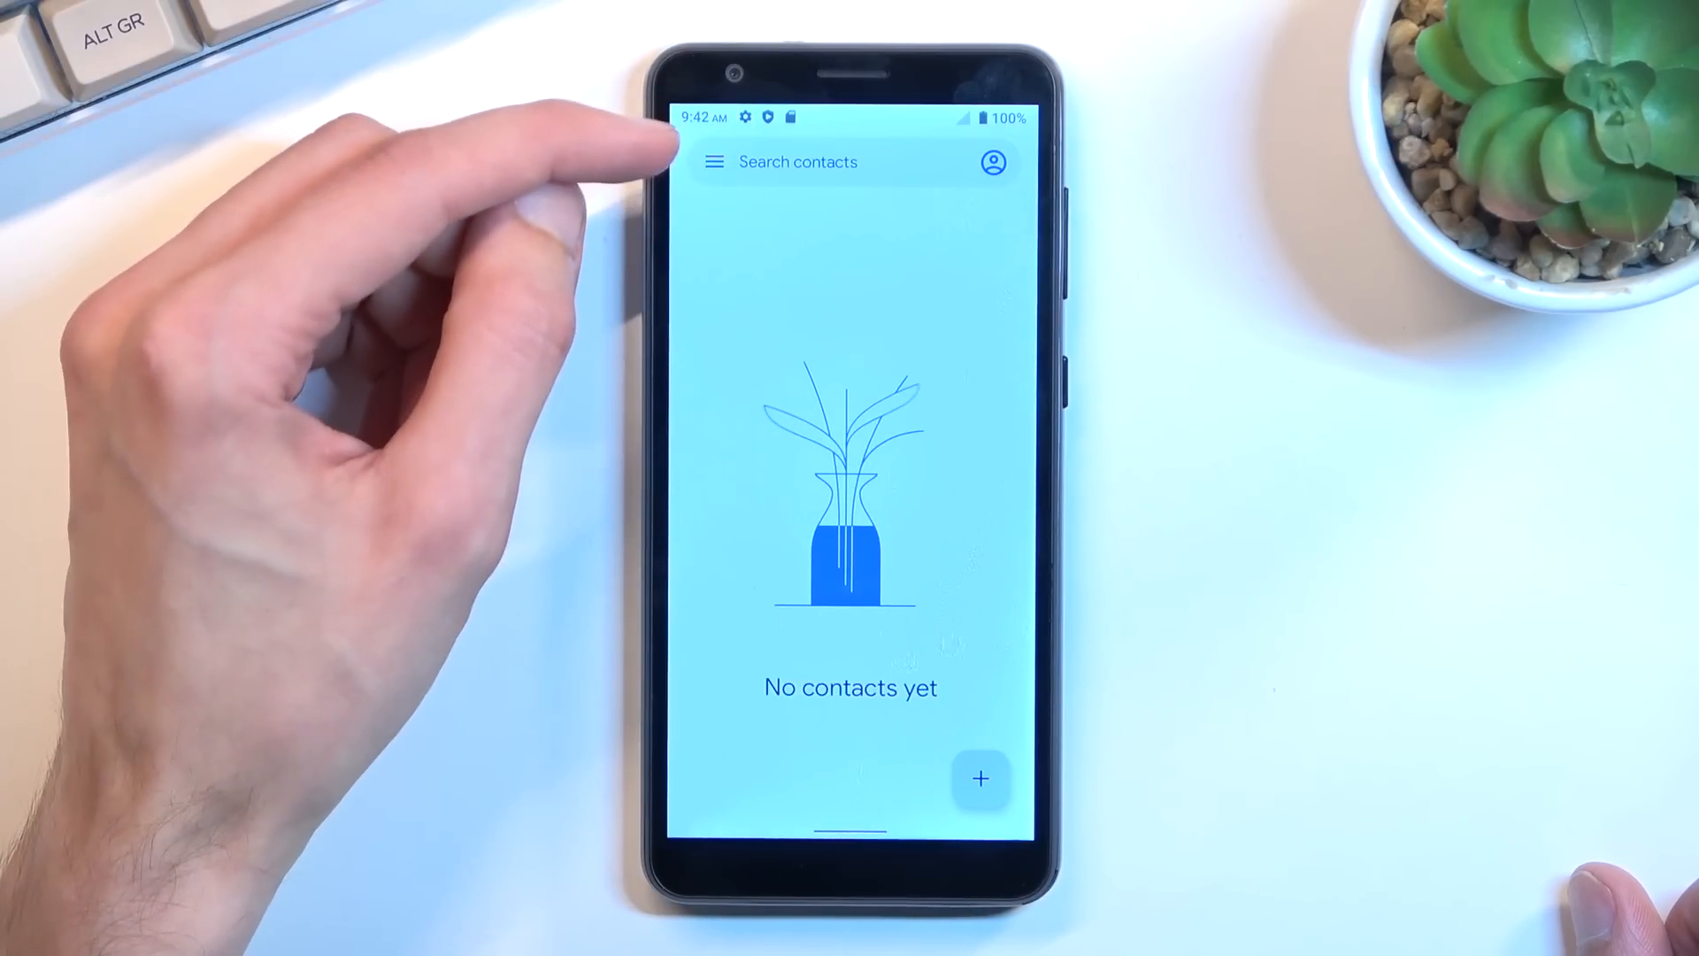
Step: Go to Contacts settings and choose Import under Manage contacts
click(710, 163)
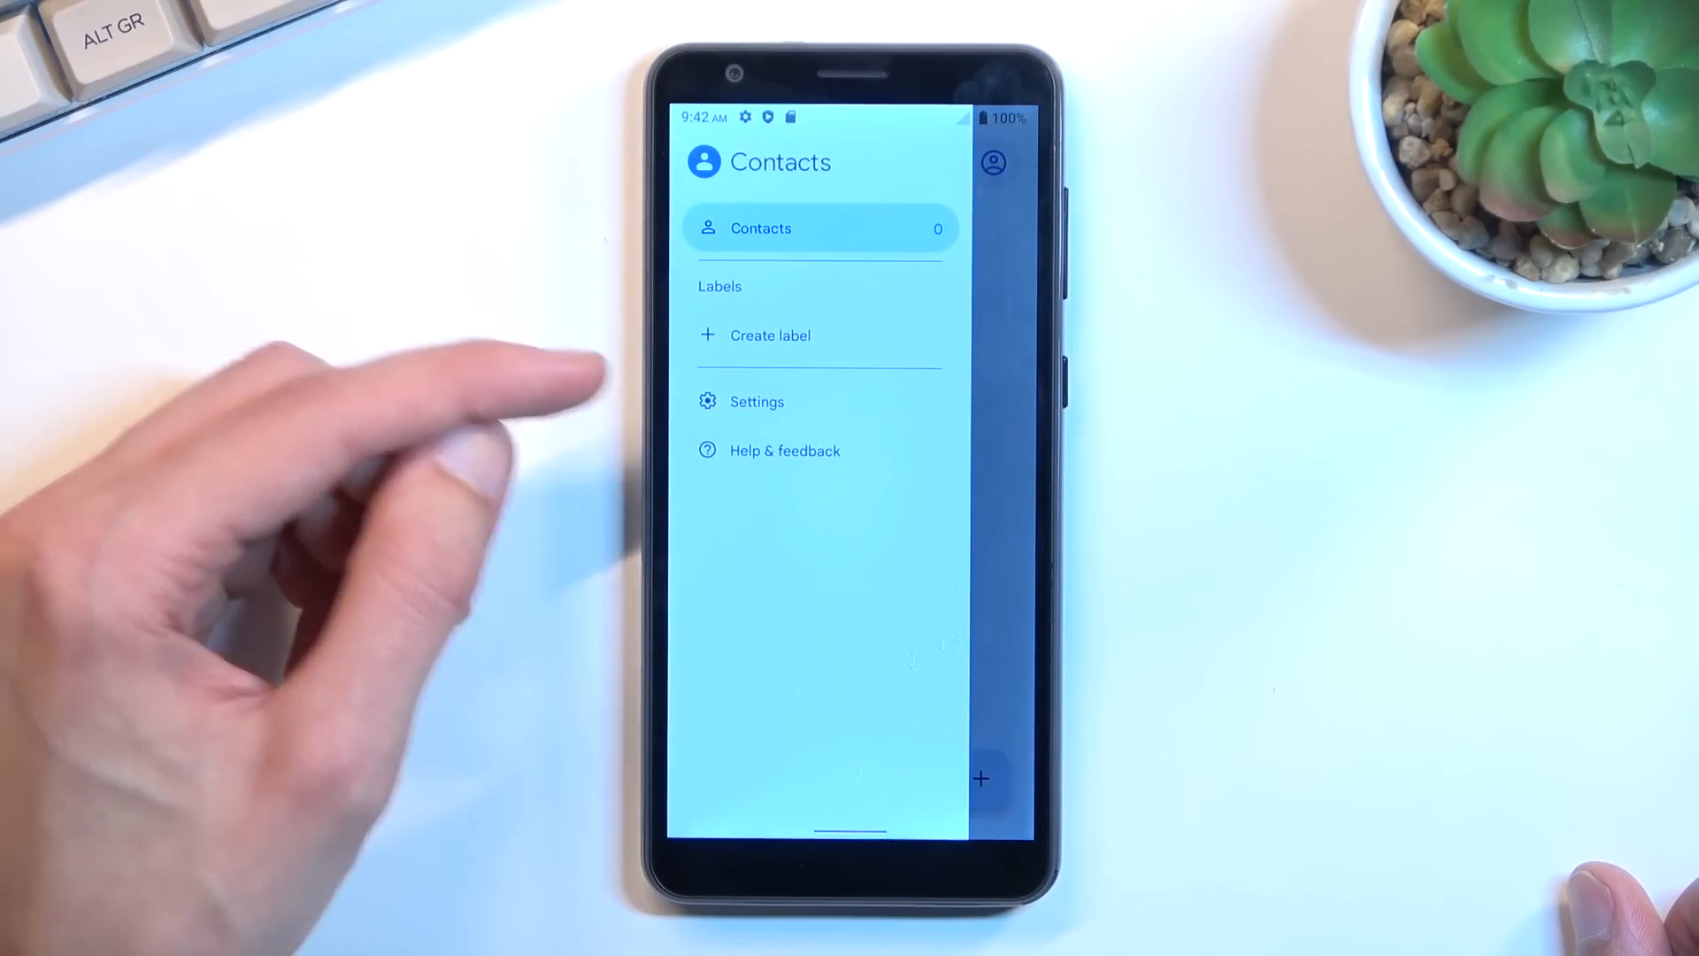
click(757, 401)
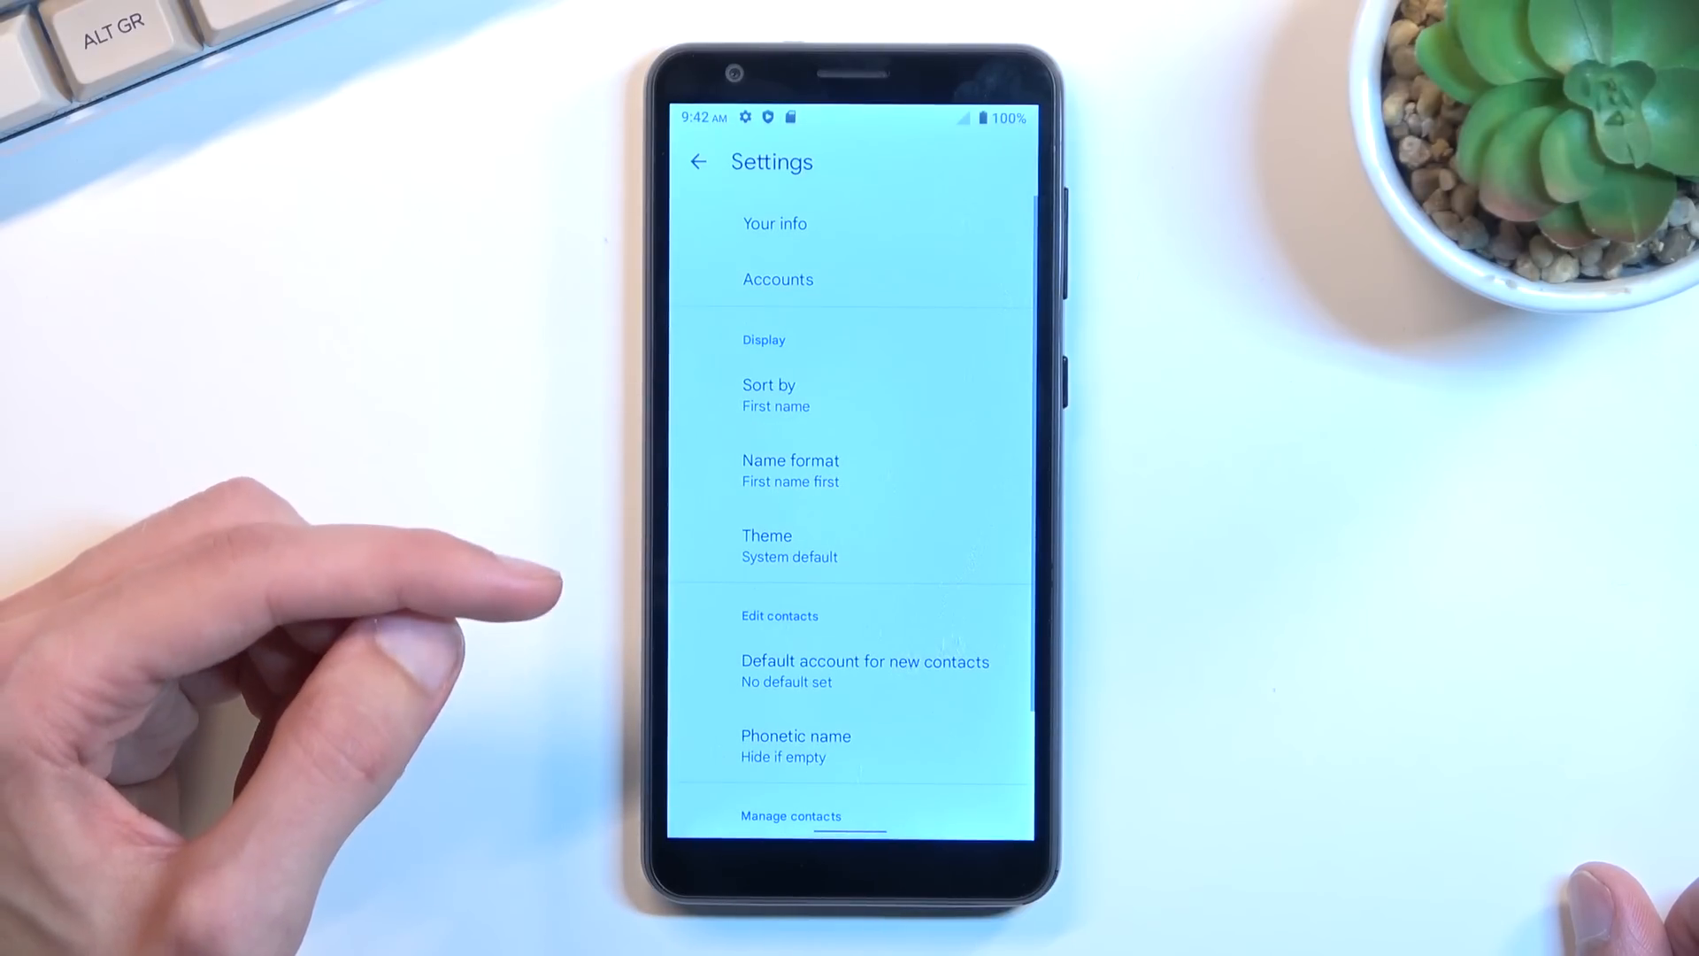
scroll(down, 3)
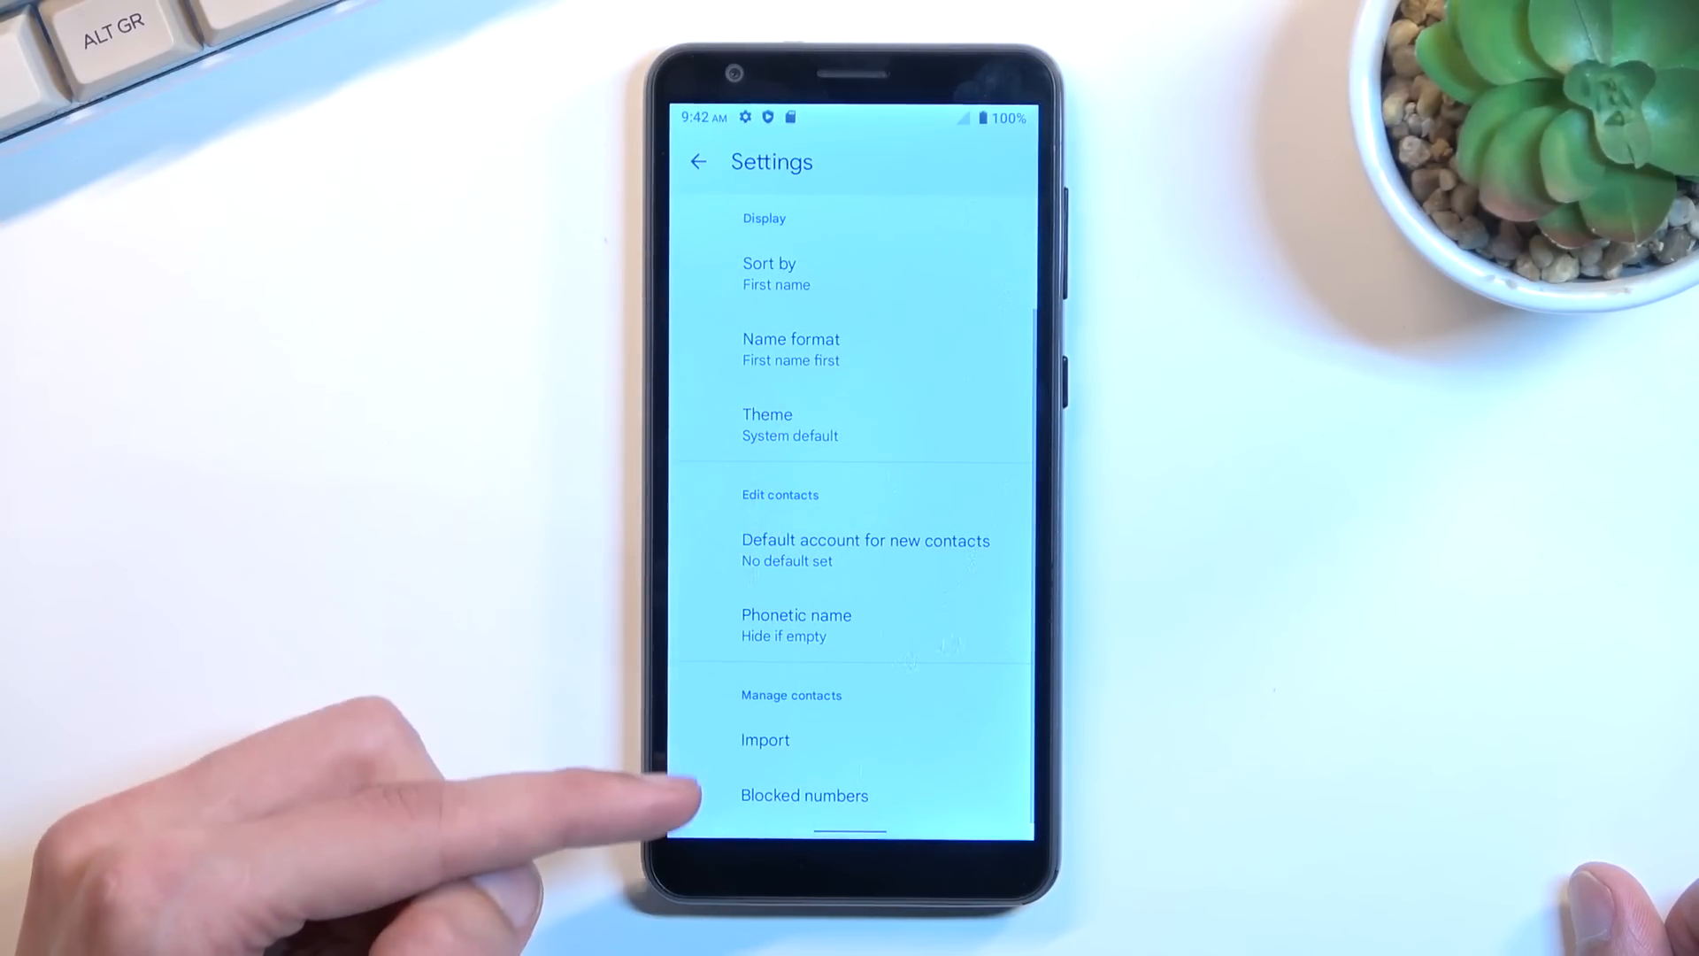
click(765, 740)
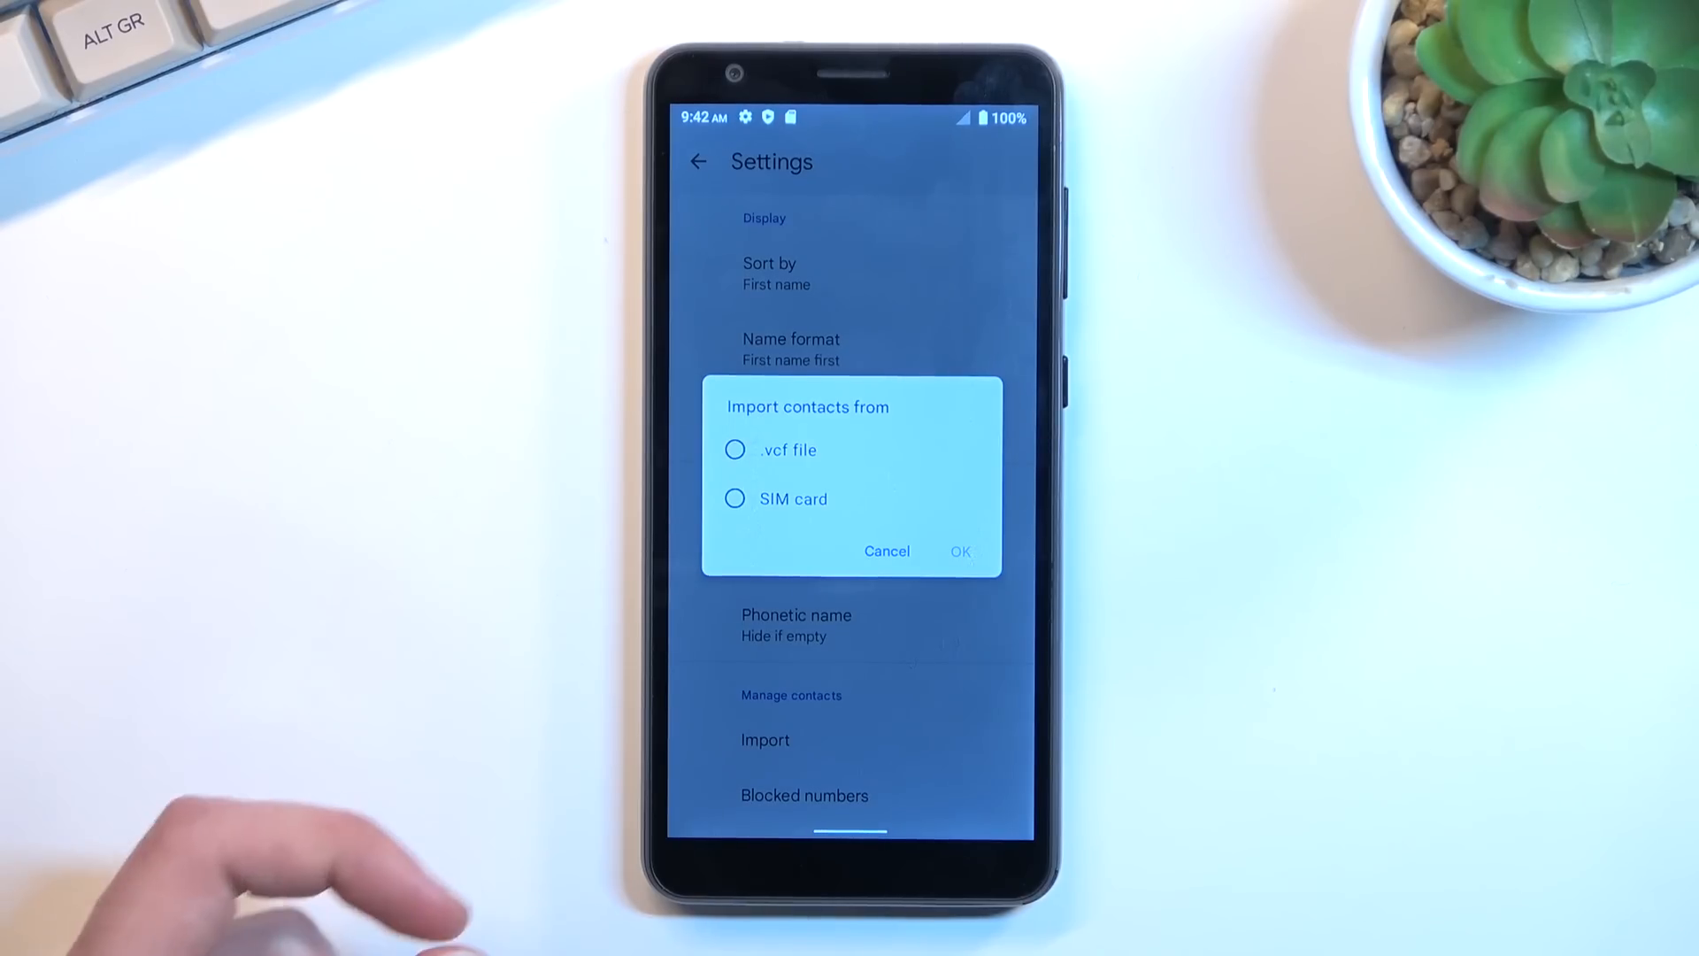
Step: Choose SIM card as the import source to list its seven contacts
click(735, 499)
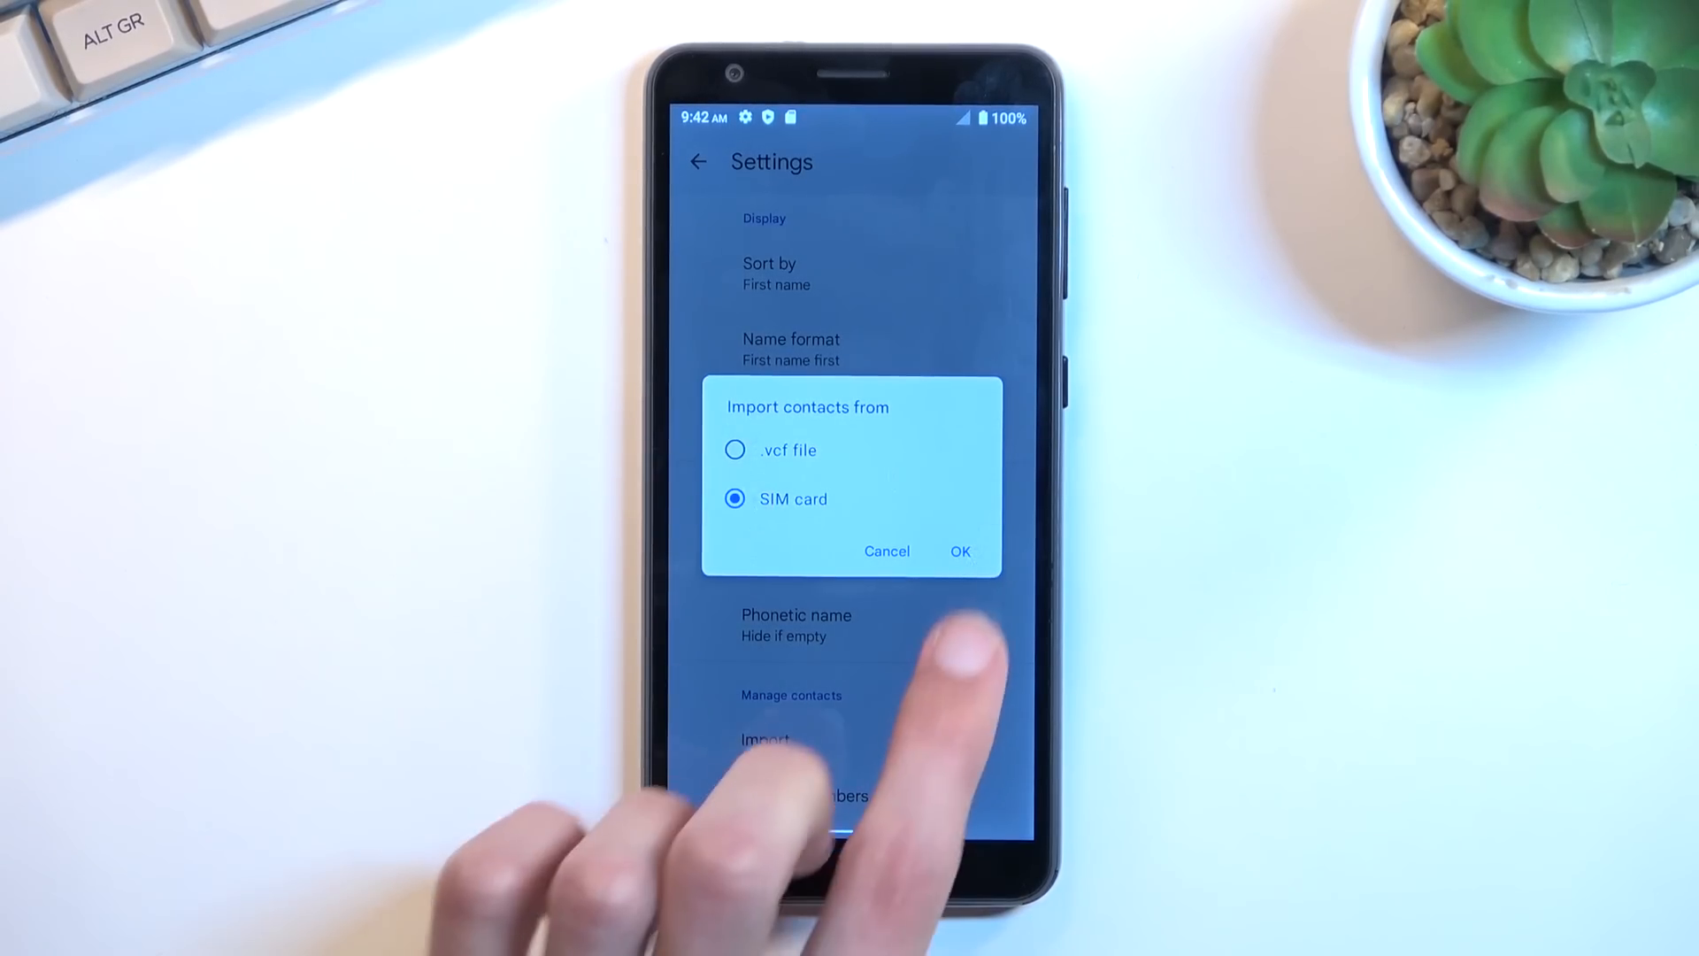
click(960, 552)
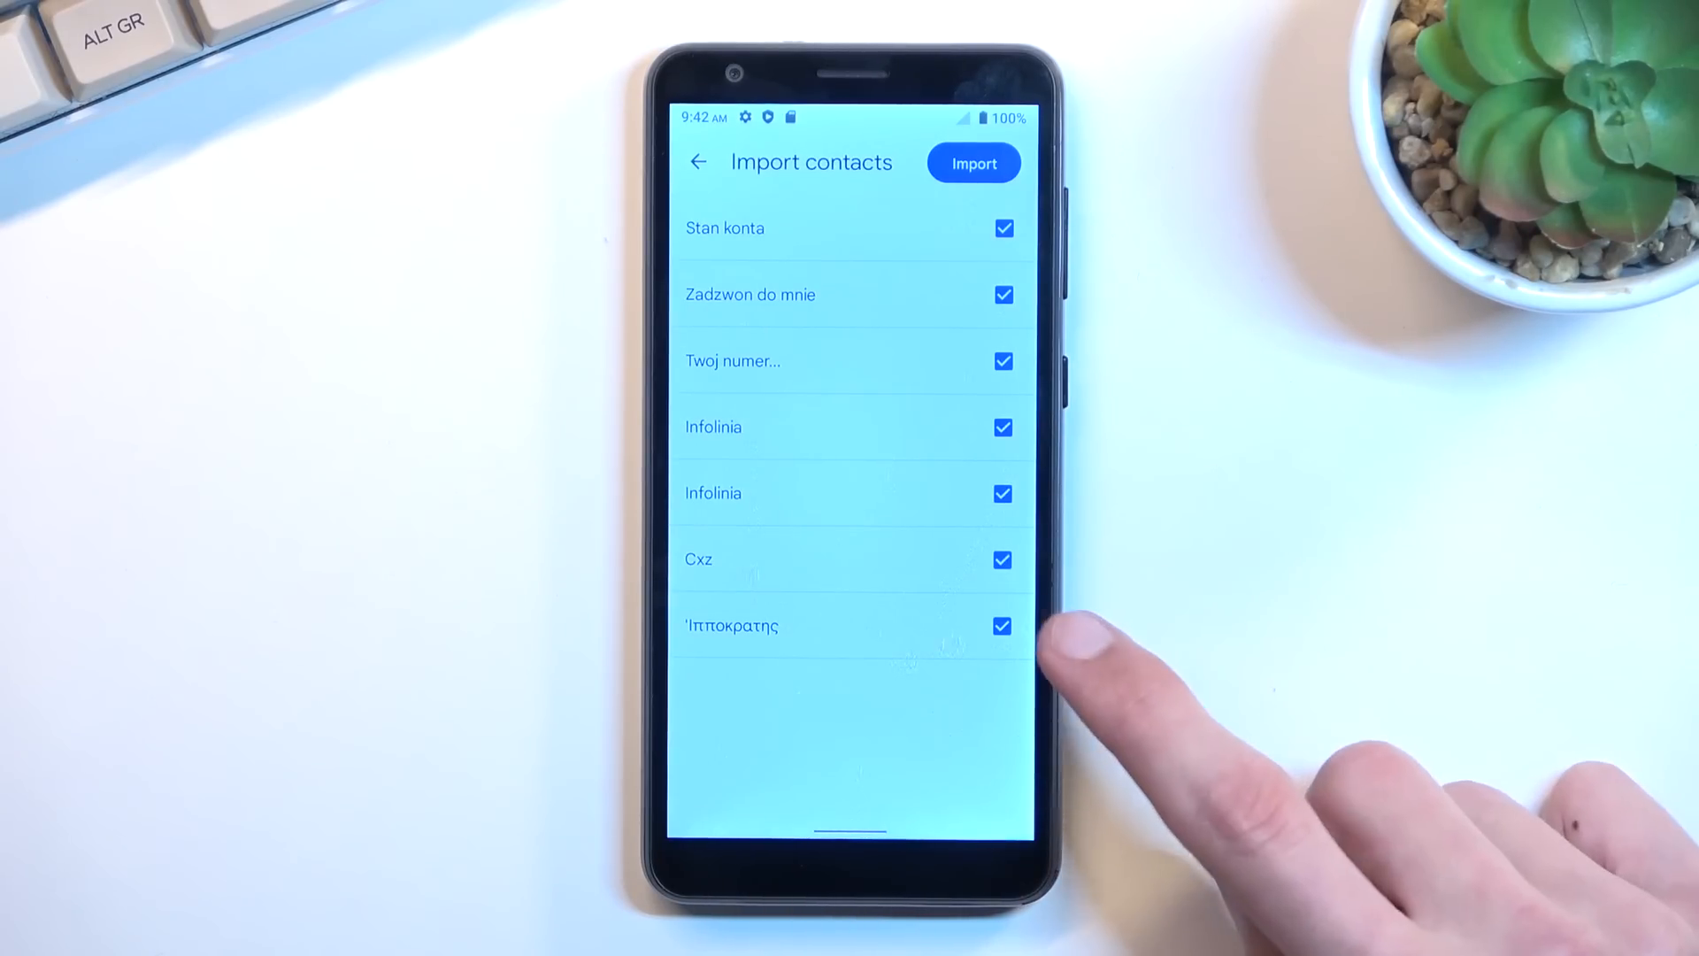
Step: Import the six SIM contacts, leaving out the Greek-named one, and return to the list
click(1001, 627)
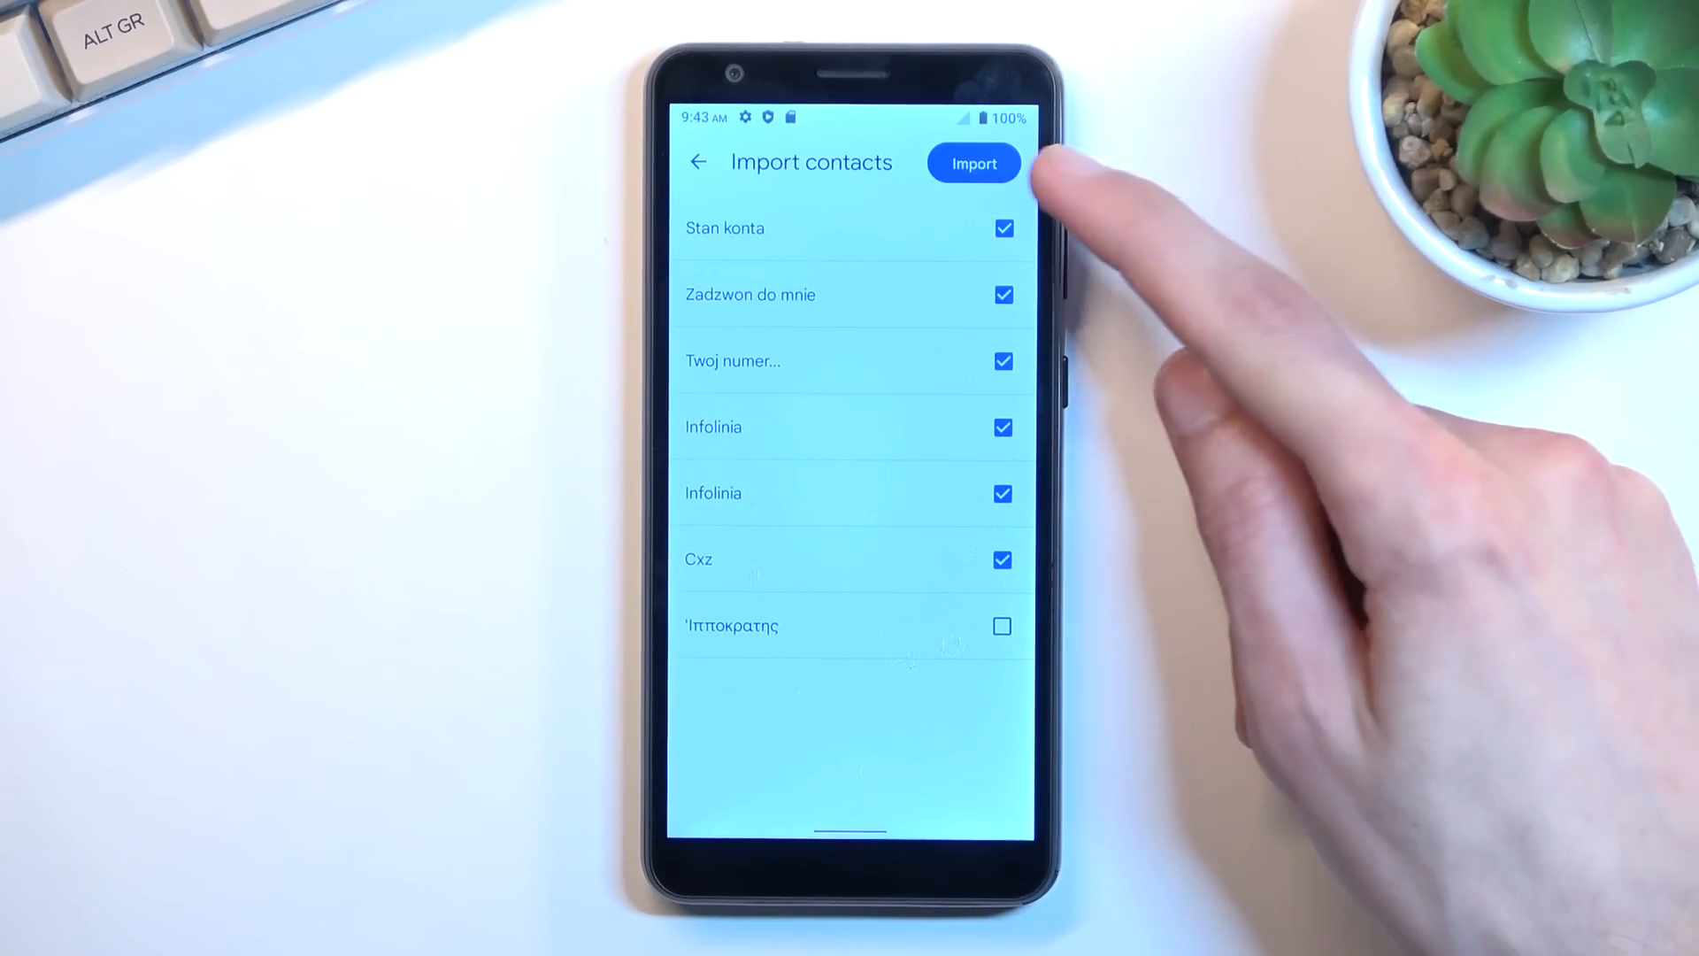
click(974, 163)
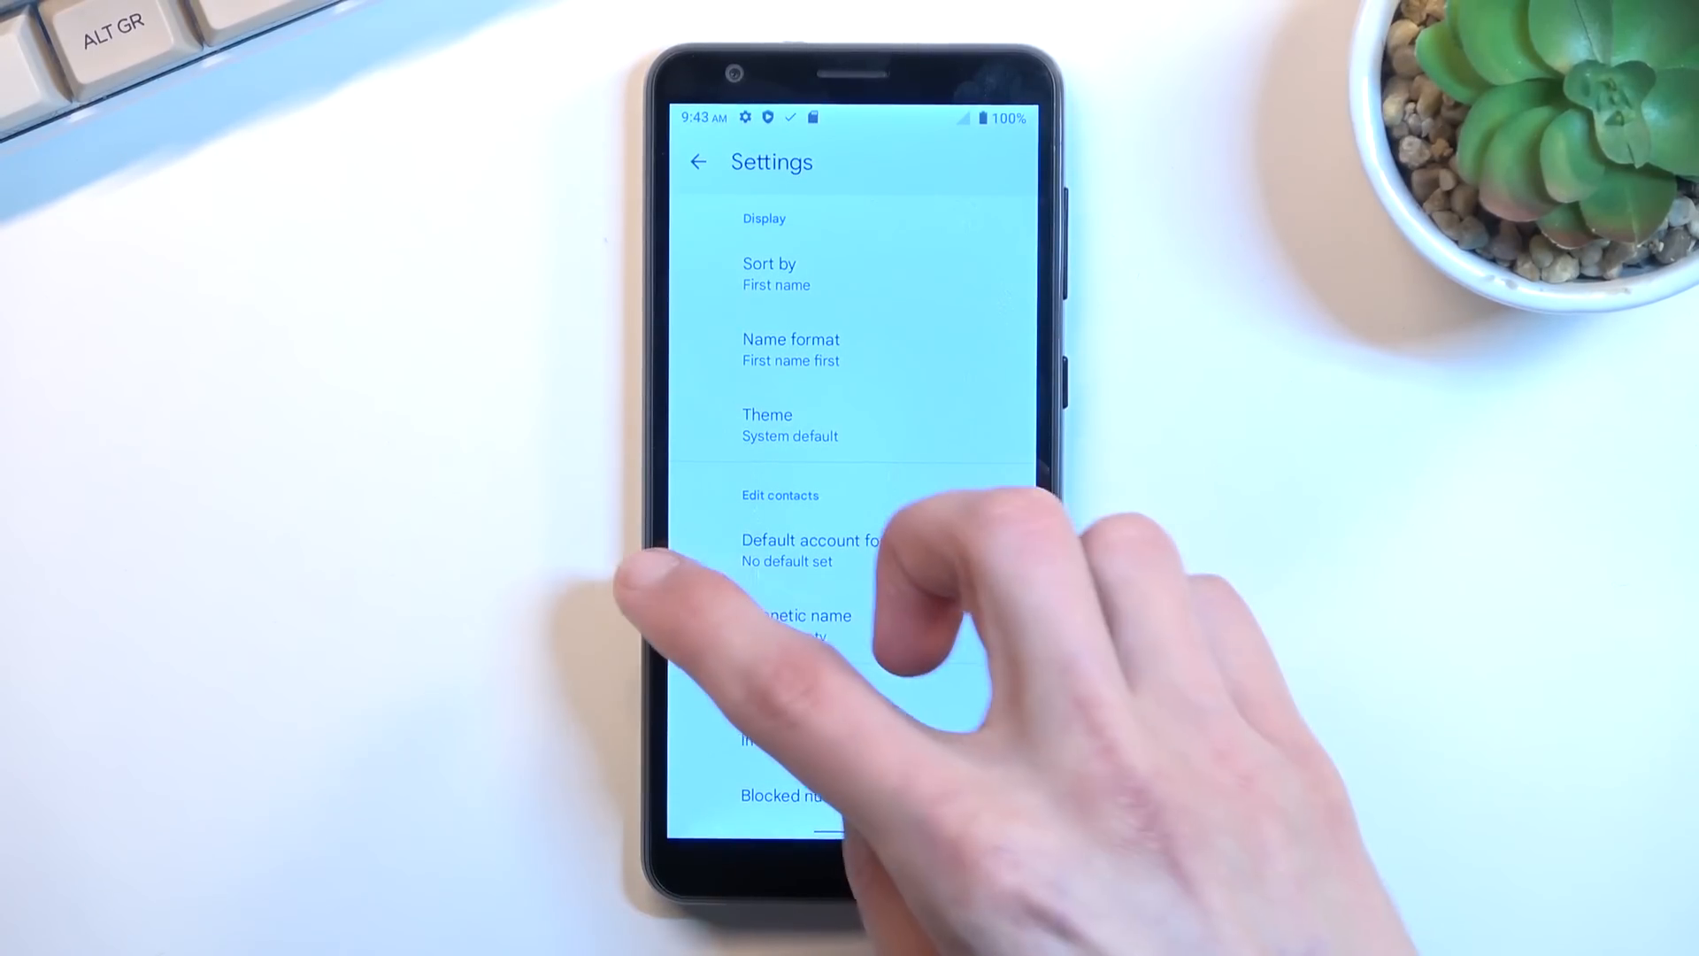
click(698, 162)
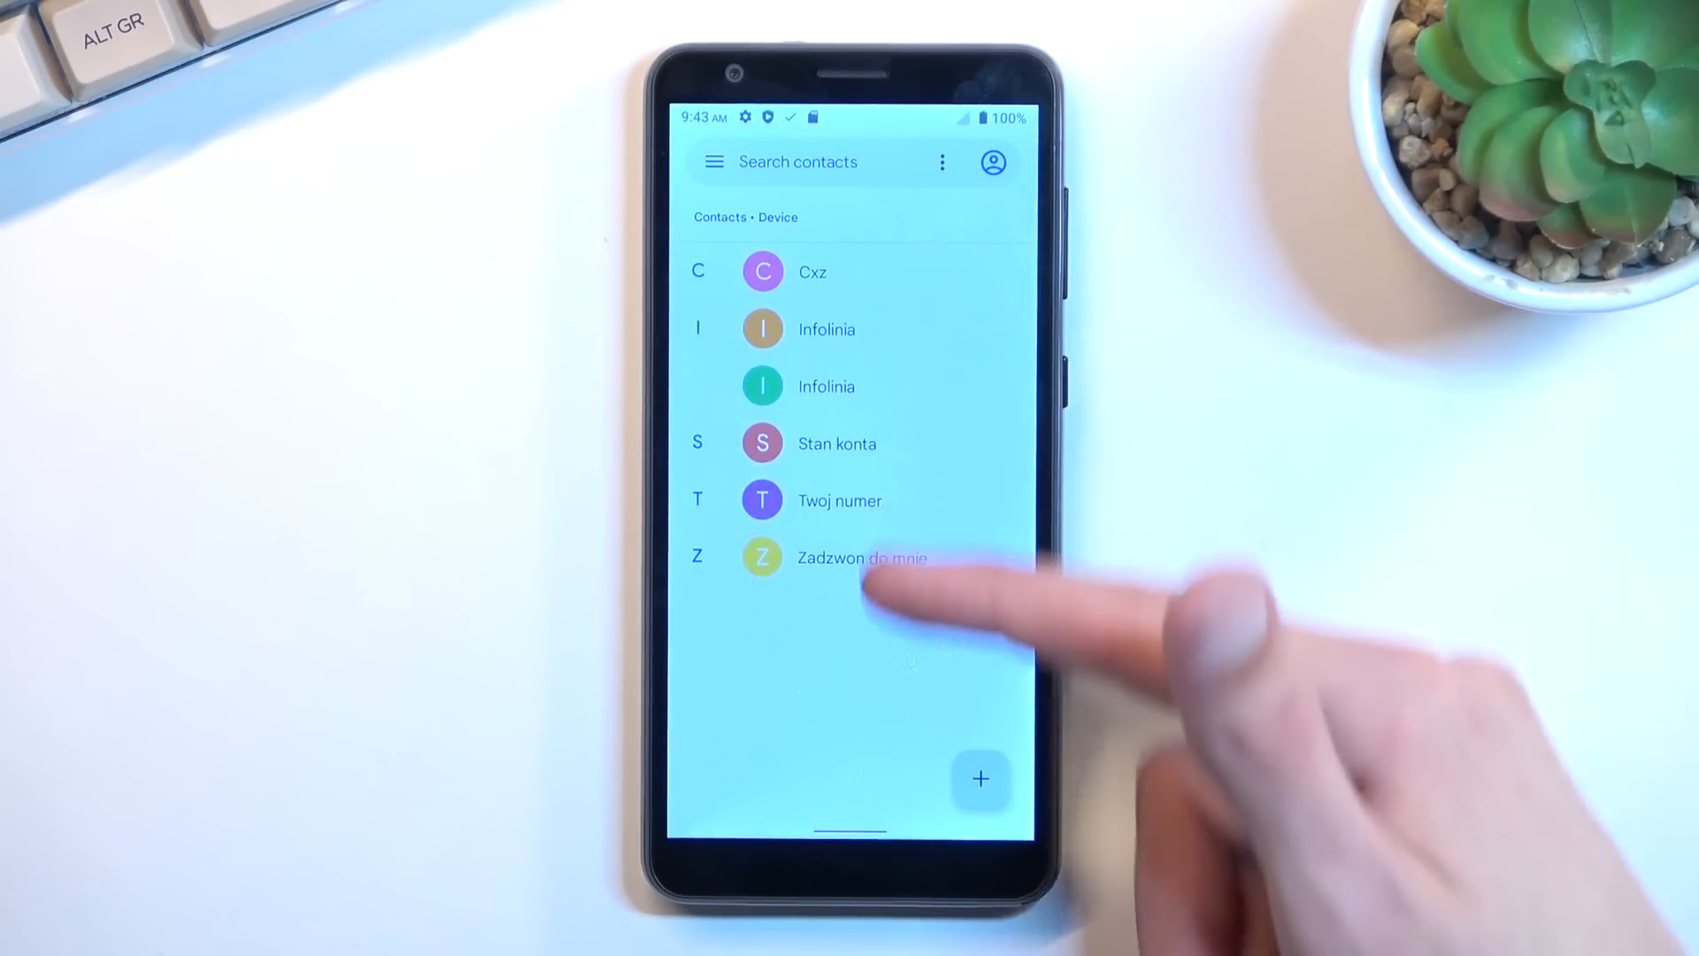